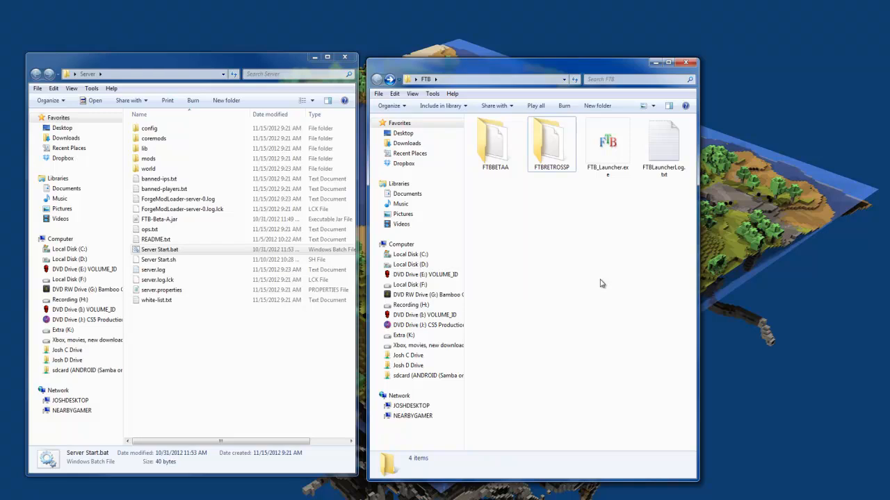
mouse_move(415, 95)
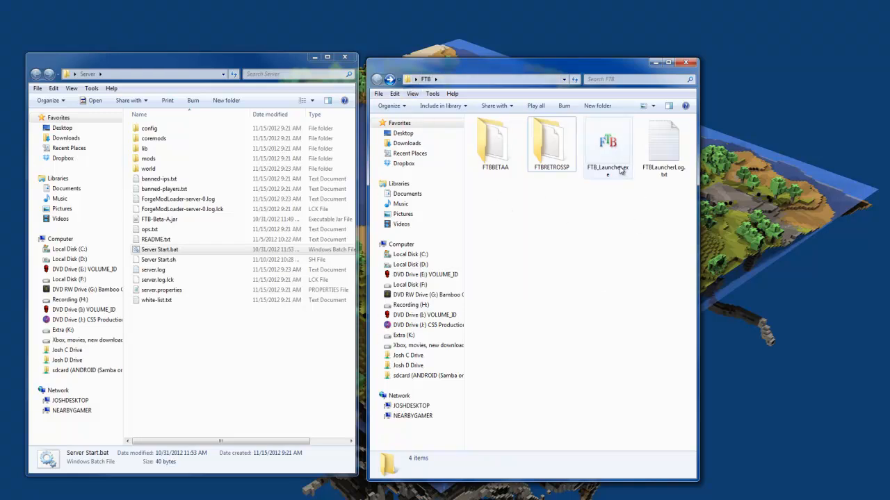
mouse_move(495, 143)
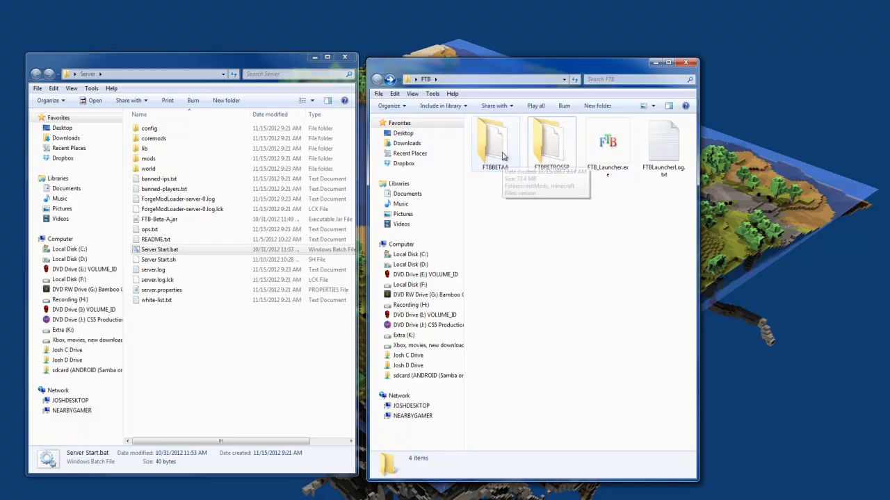
mouse_move(553, 181)
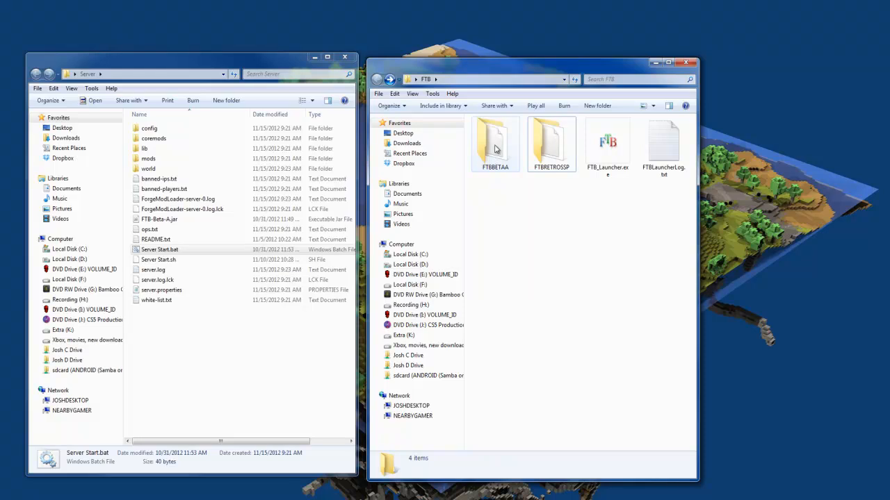
Step: Open FTBBETAA's minecraft config folder and select mystcraft_config.txt
double_click(495, 142)
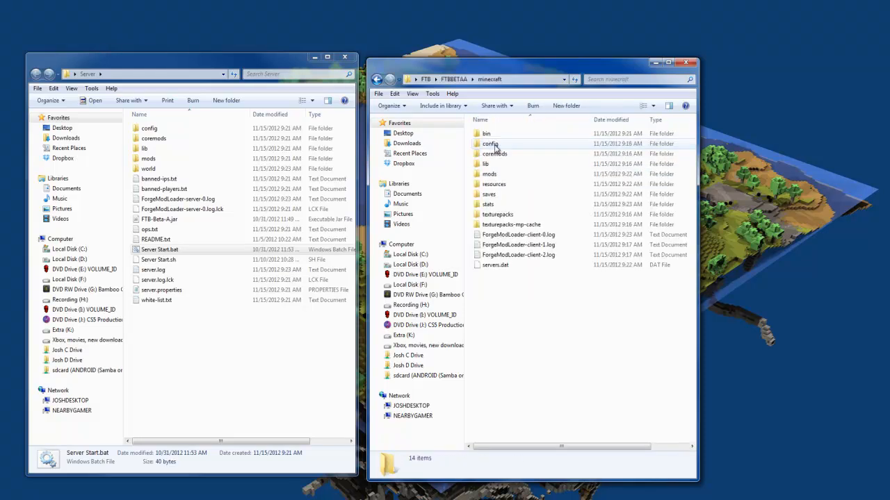
double_click(490, 144)
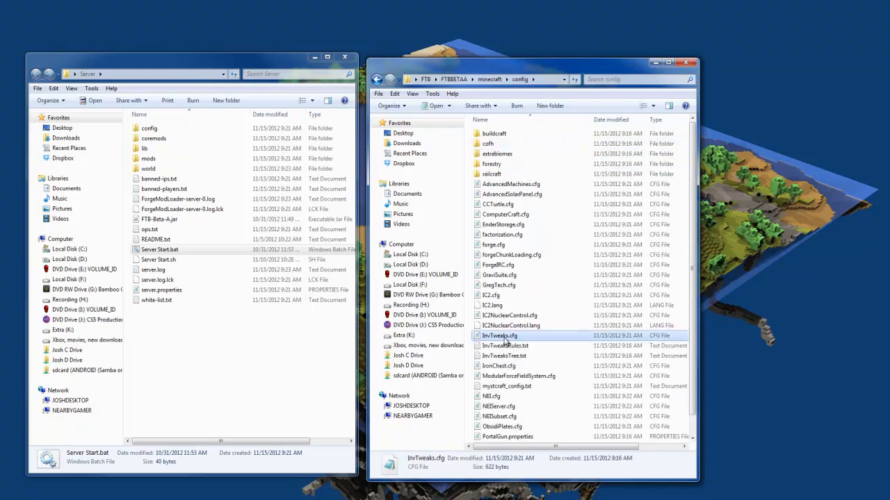
scroll("down", 3)
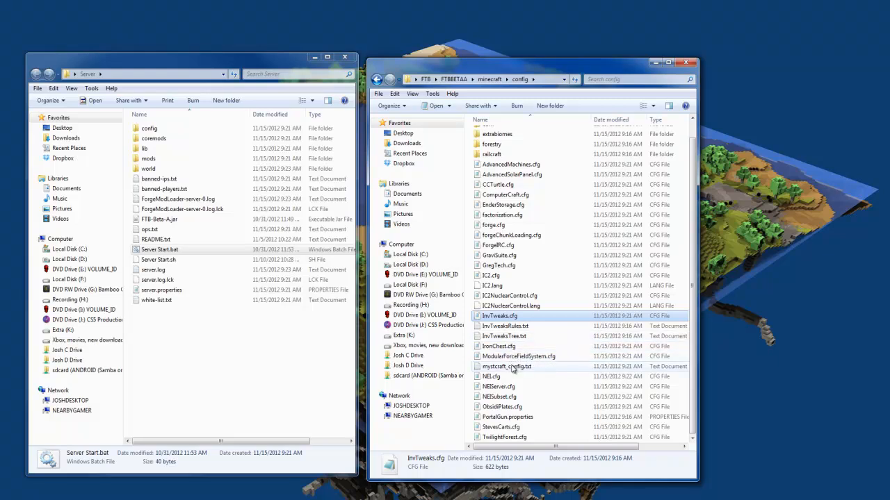
left_click(506, 366)
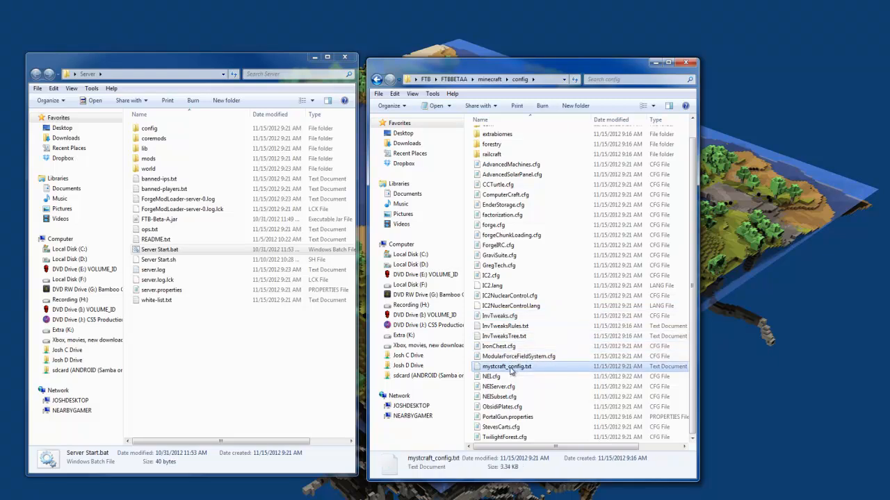
Step: Open the client mystcraft_config.txt, change blackdecay's 'true' to 'false', and save
double_click(506, 366)
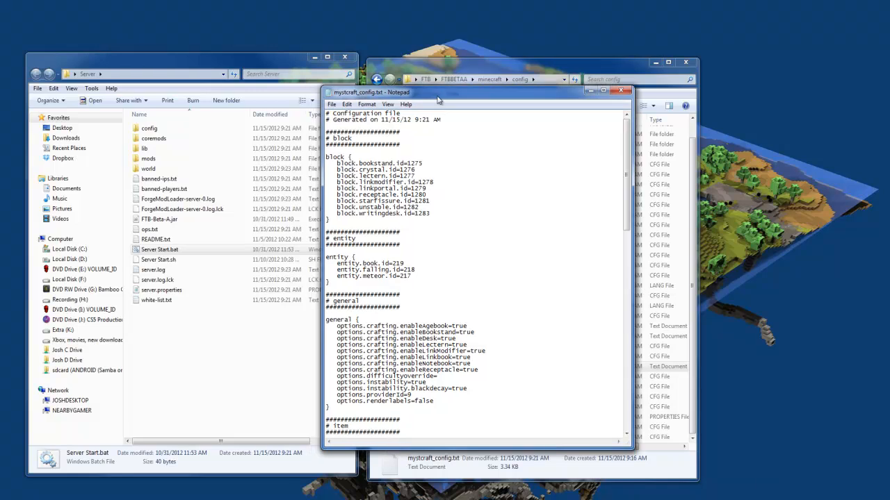
scroll("down", 3)
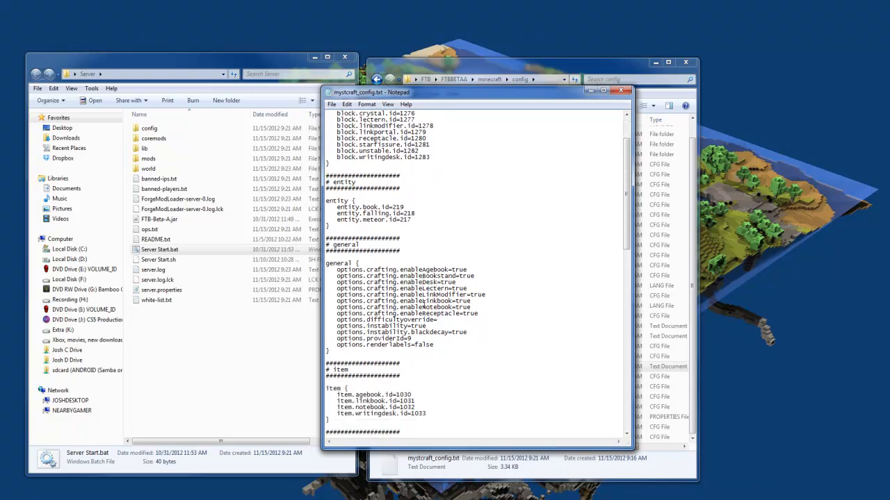
scroll("down", 3)
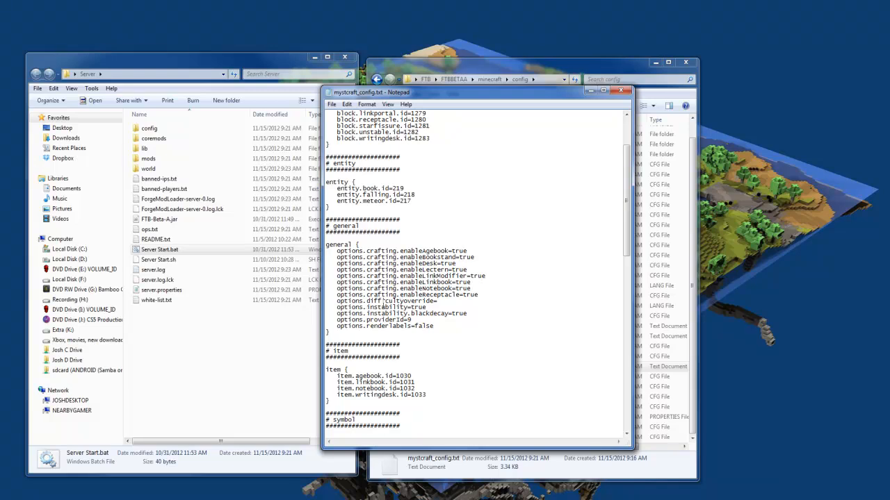
double_click(460, 313)
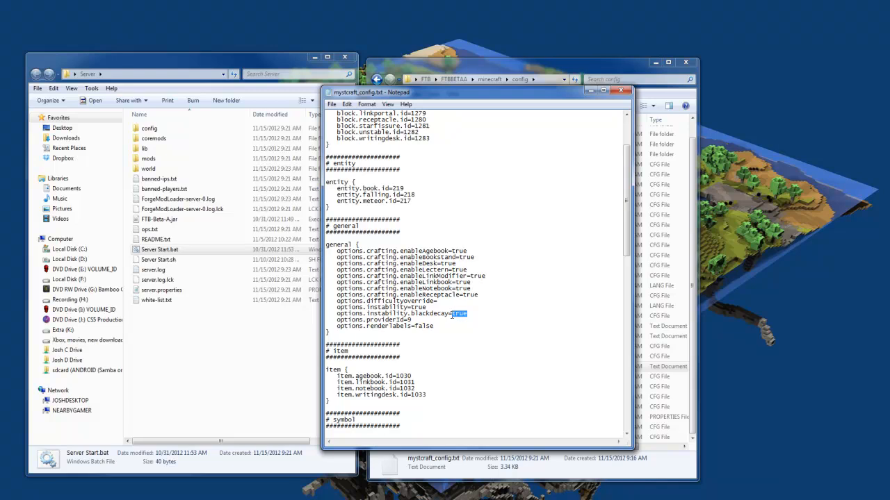
type("false")
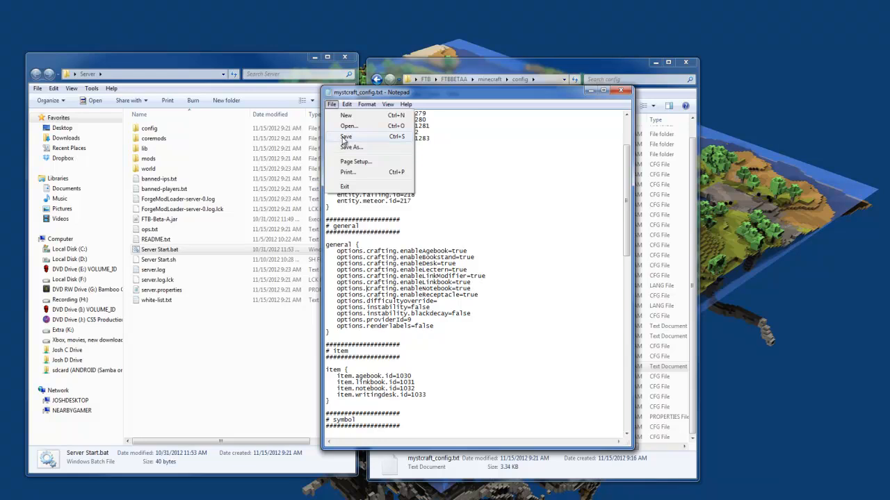
mouse_move(344, 141)
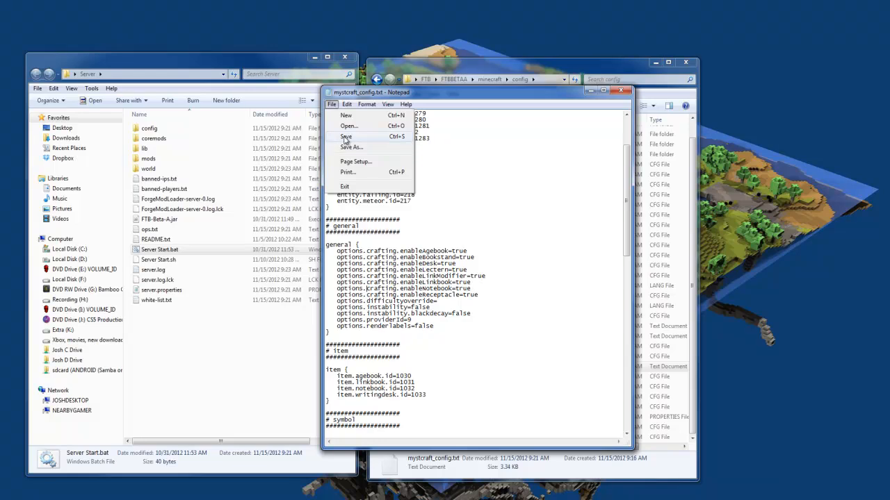
left_click(345, 137)
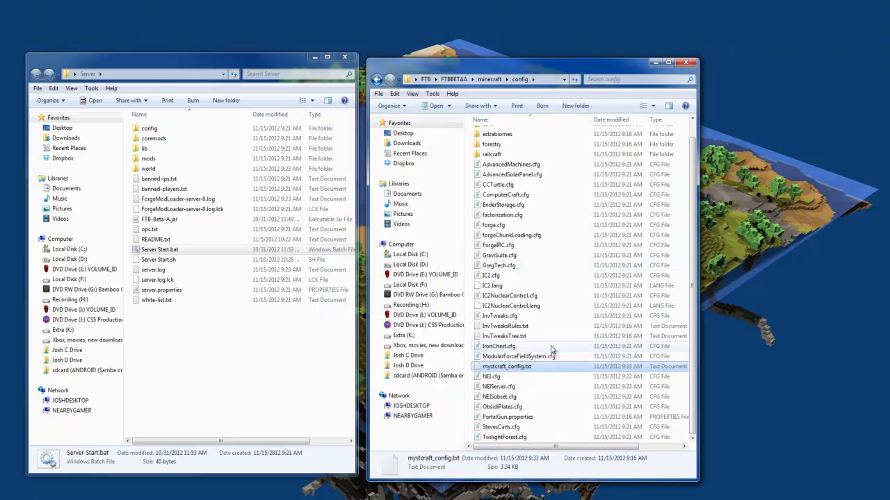
mouse_move(529, 296)
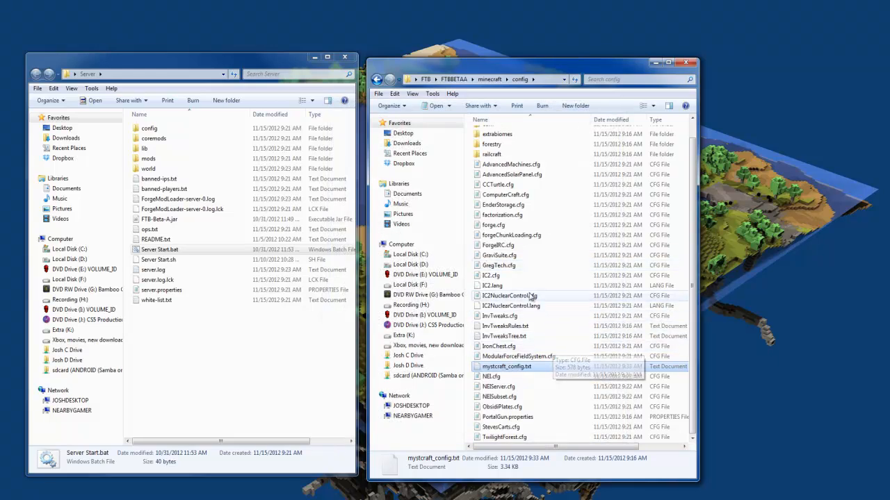
Step: Close Notepad and confirm mystcraft_config.txt shows the updated 9:33 AM modified time
left_click(498, 246)
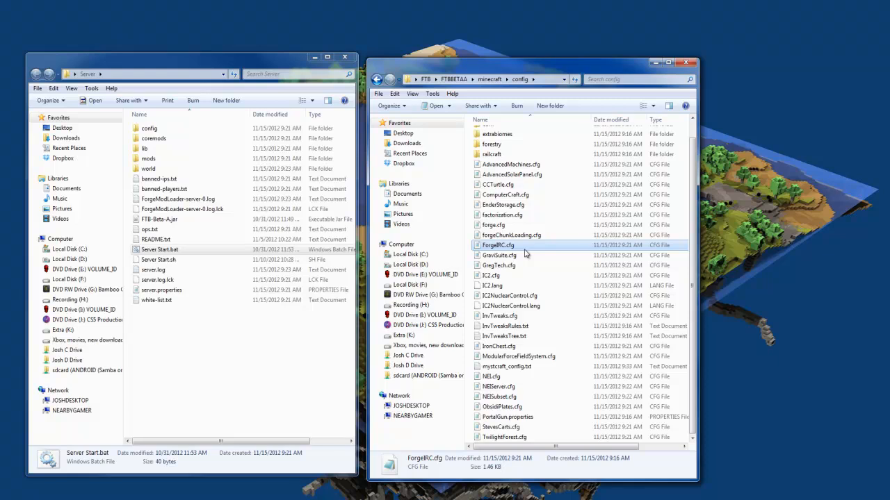
left_click(506, 366)
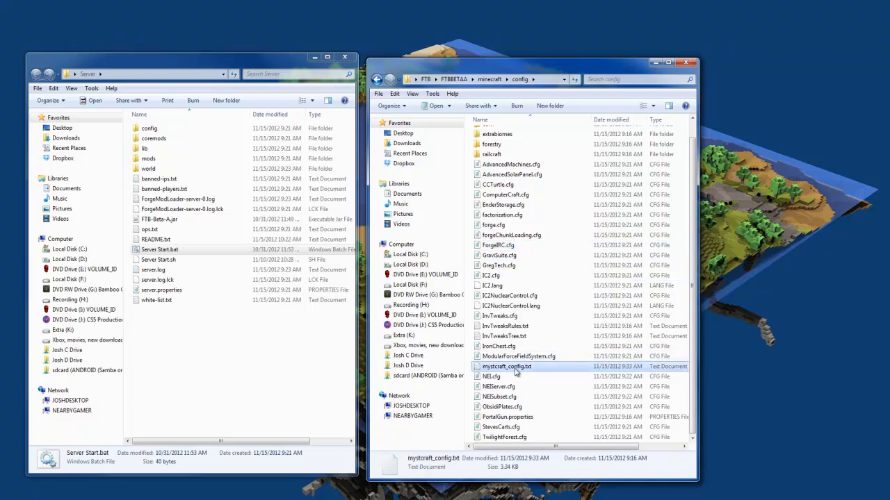
mouse_move(493, 366)
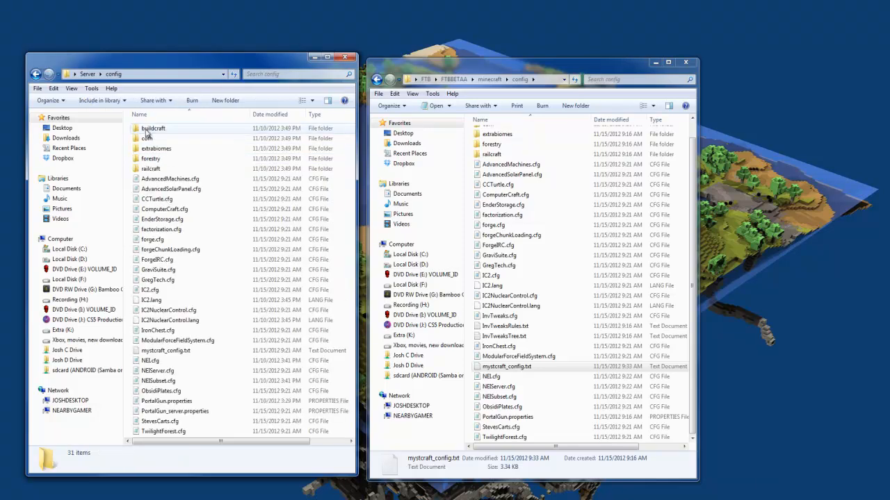
Step: Open the server mystcraft_config.txt and select a 'true' value to replace
double_click(165, 350)
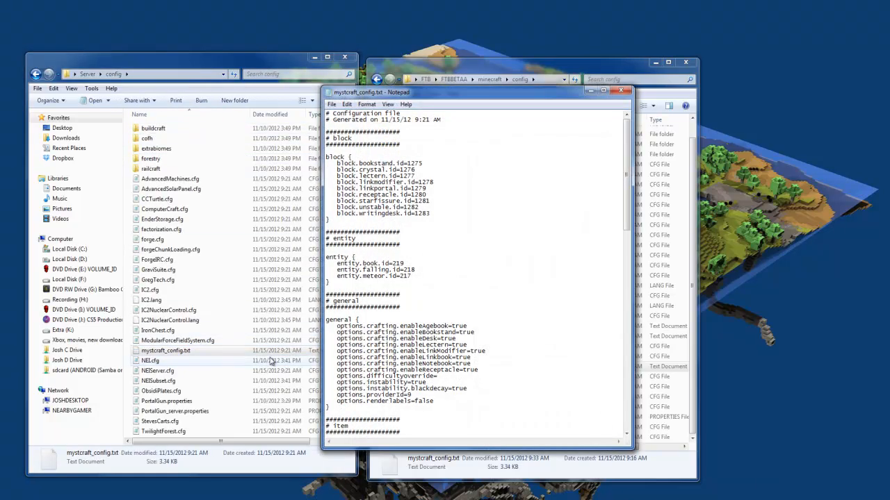
double_click(417, 382)
type("fals")
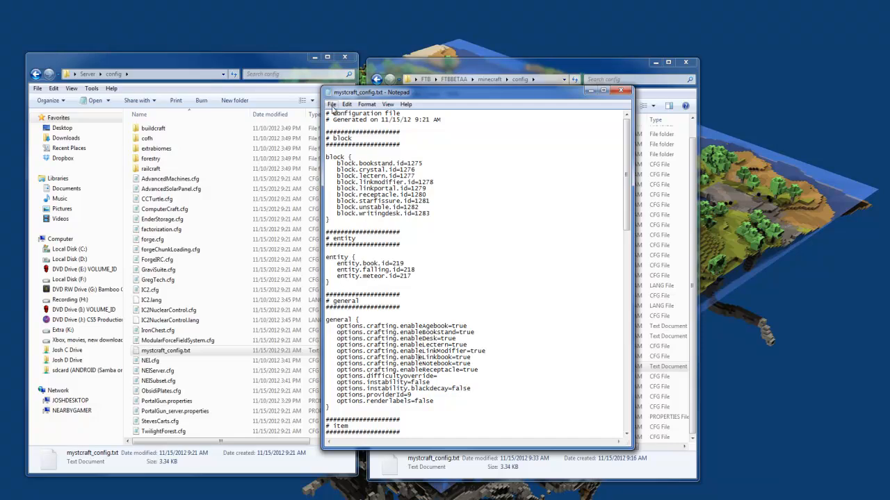
mouse_move(621, 91)
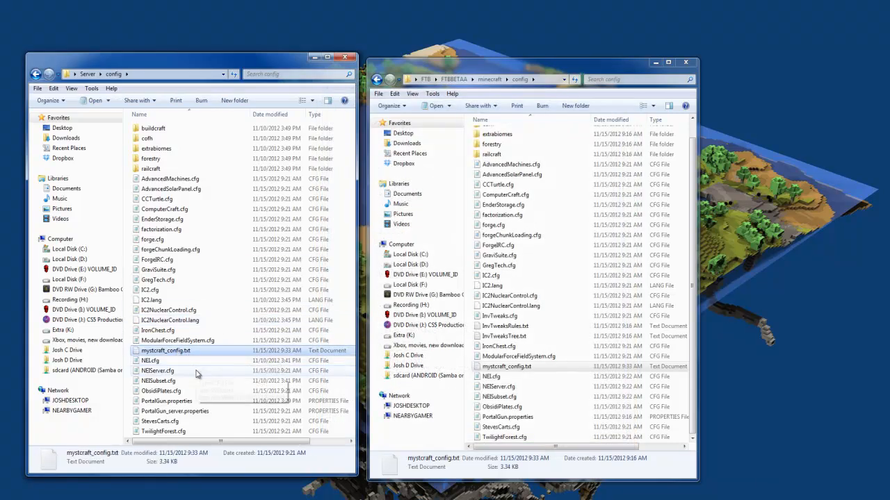
mouse_move(202, 375)
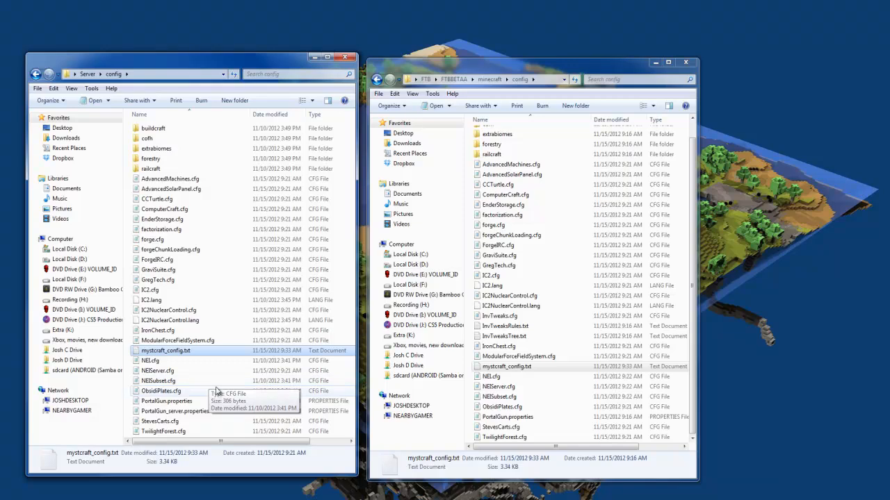
mouse_move(214, 396)
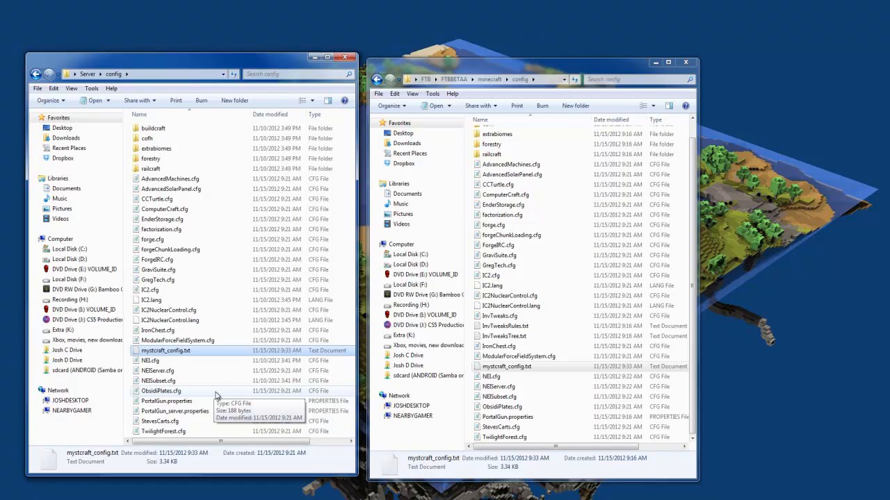
mouse_move(219, 396)
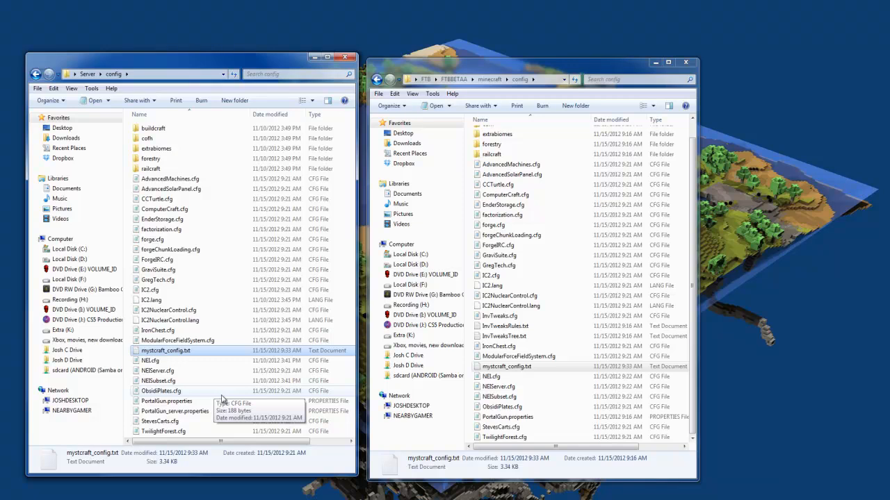
mouse_move(547, 360)
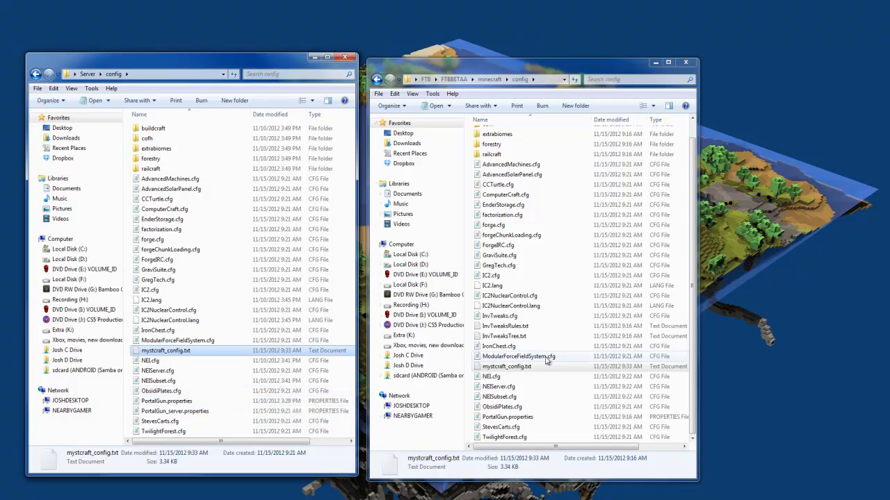
left_click(491, 376)
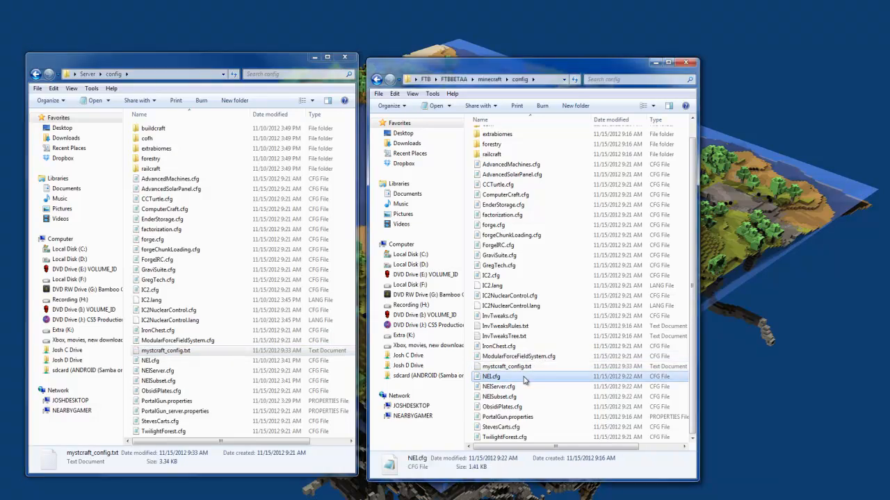
left_click(497, 386)
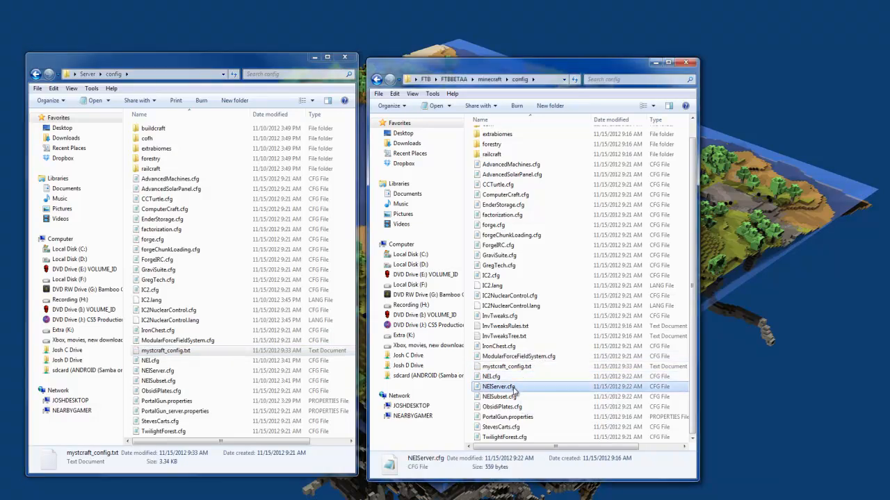
mouse_move(497, 386)
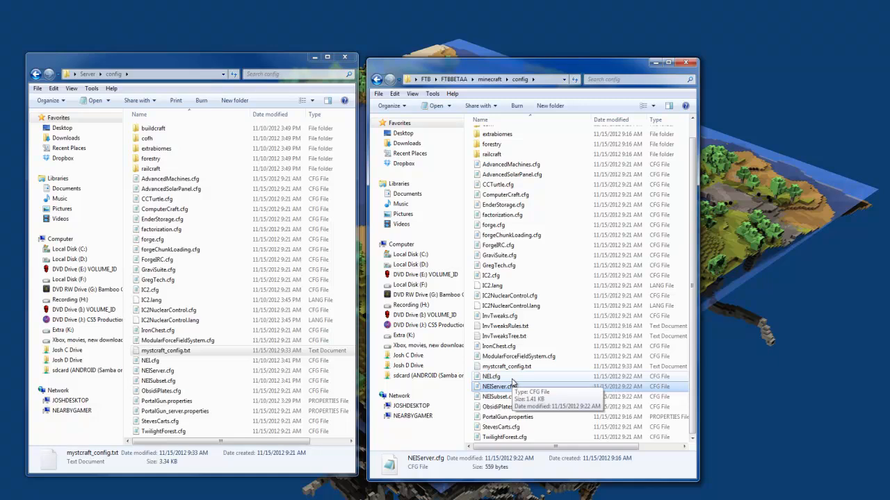
left_click(491, 376)
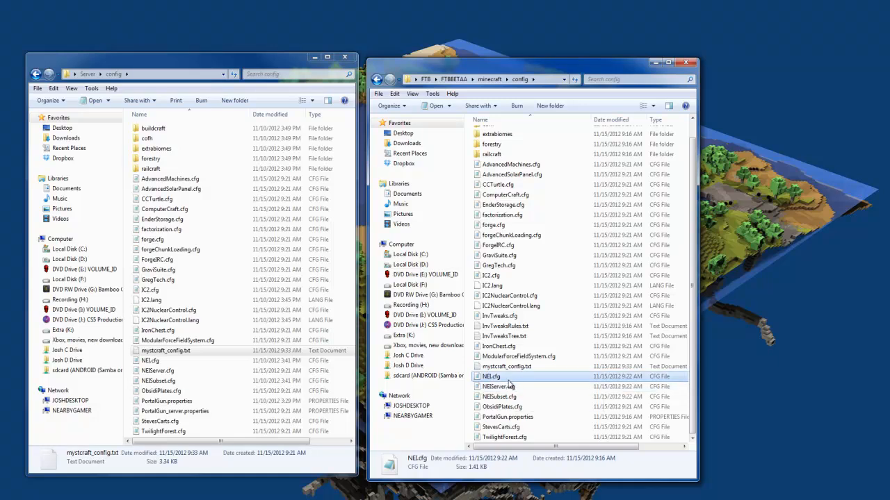
mouse_move(496, 386)
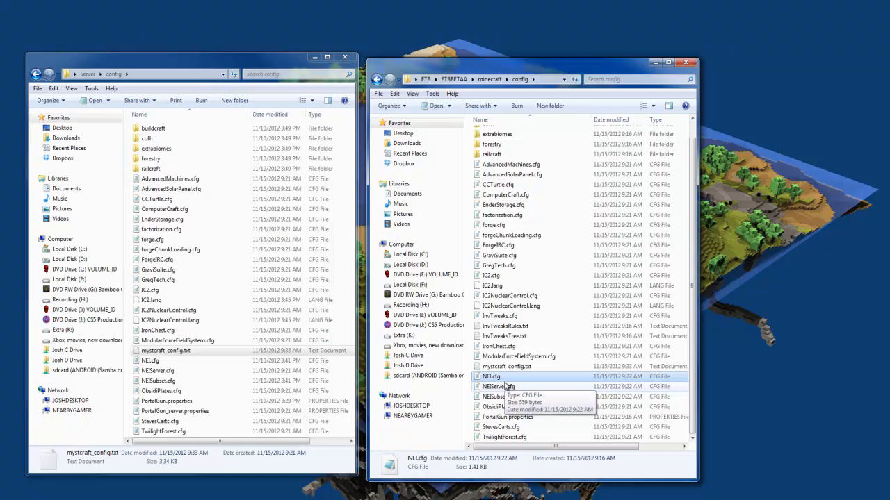